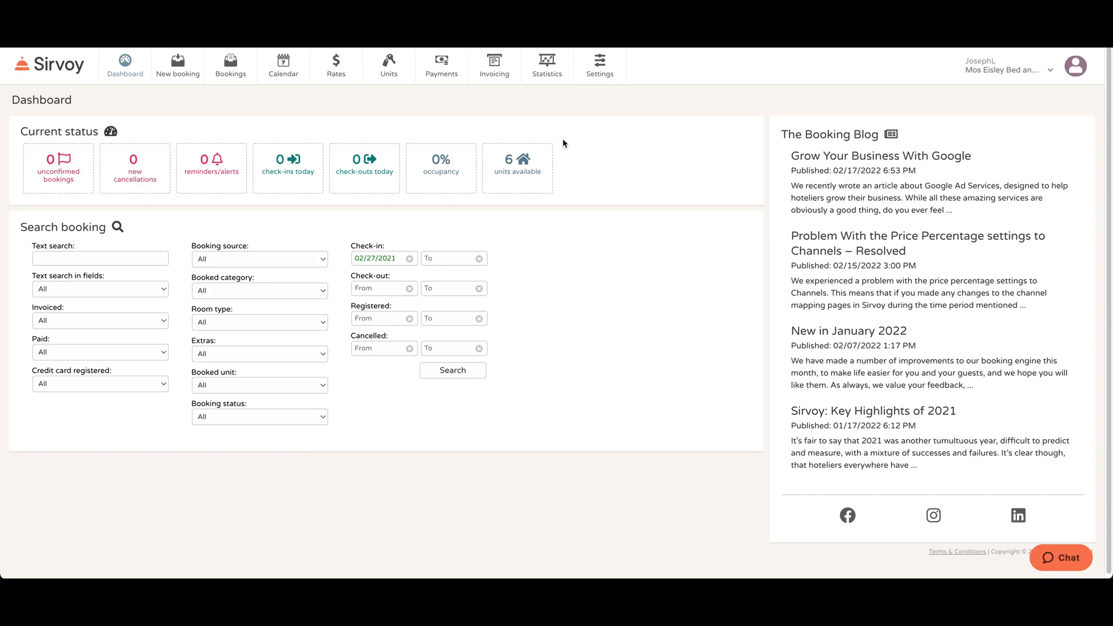
{"action": "mouse_move", "coordinate": [599, 66]}
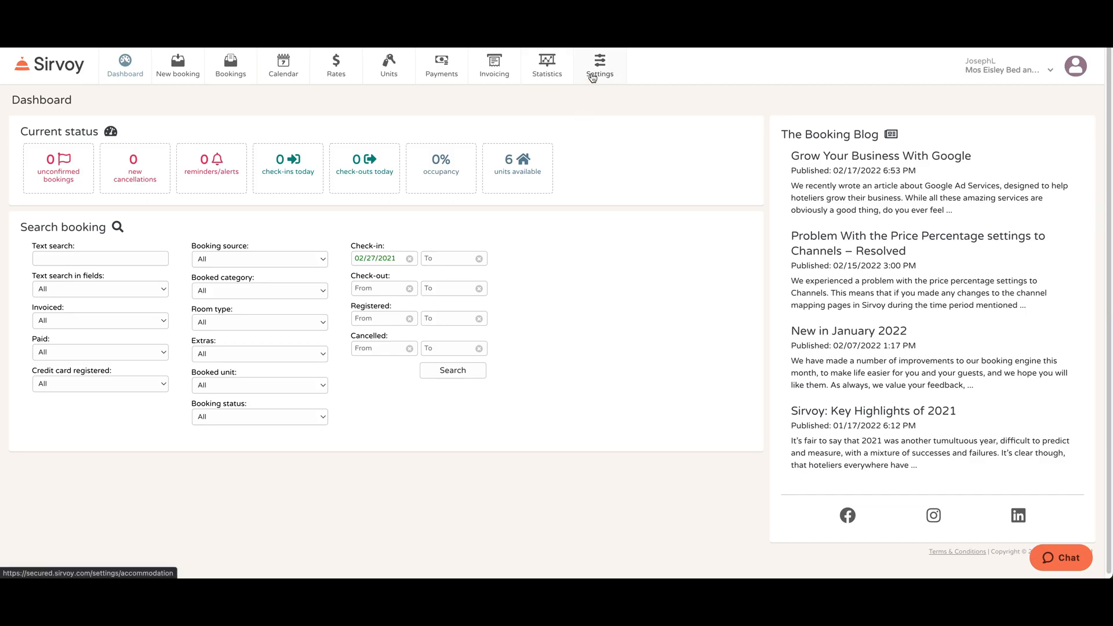
Step: Go to Settings and show the Channels list of booking integrations
{"action": "left_click", "coordinate": [600, 65]}
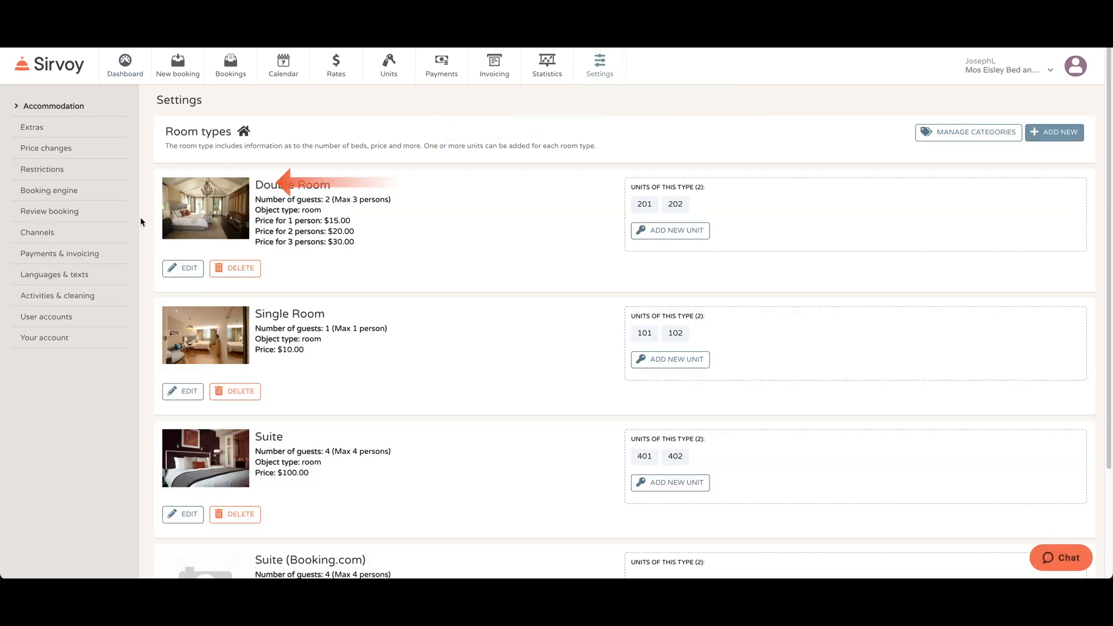
{"action": "left_click", "coordinate": [37, 232]}
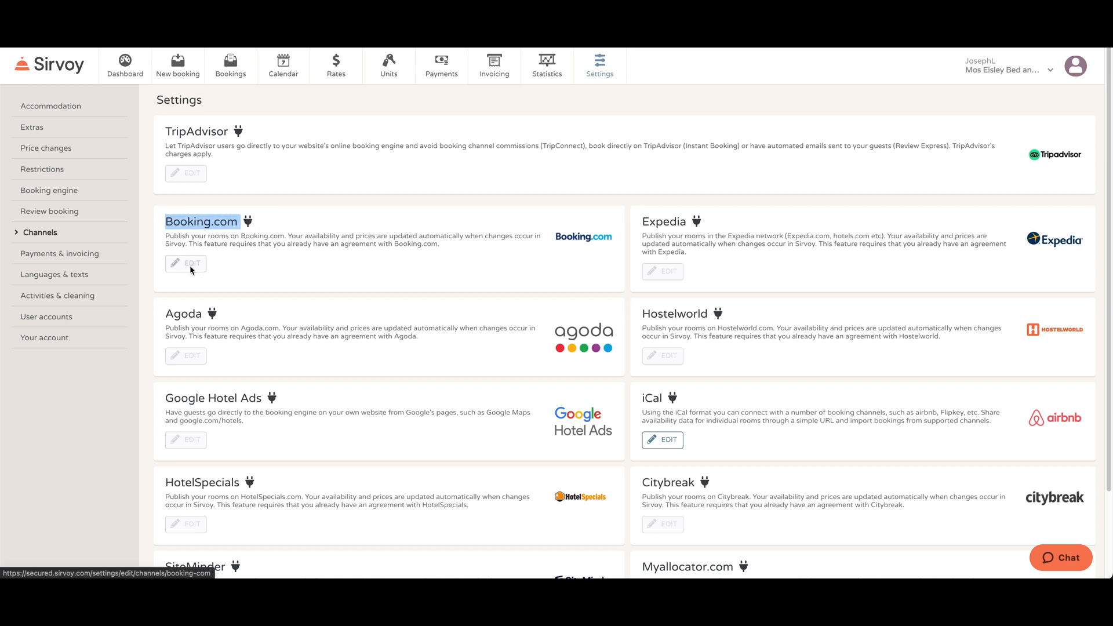
Step: Open the Booking.com channel's integration page via its Edit link
{"action": "left_click", "coordinate": [184, 263]}
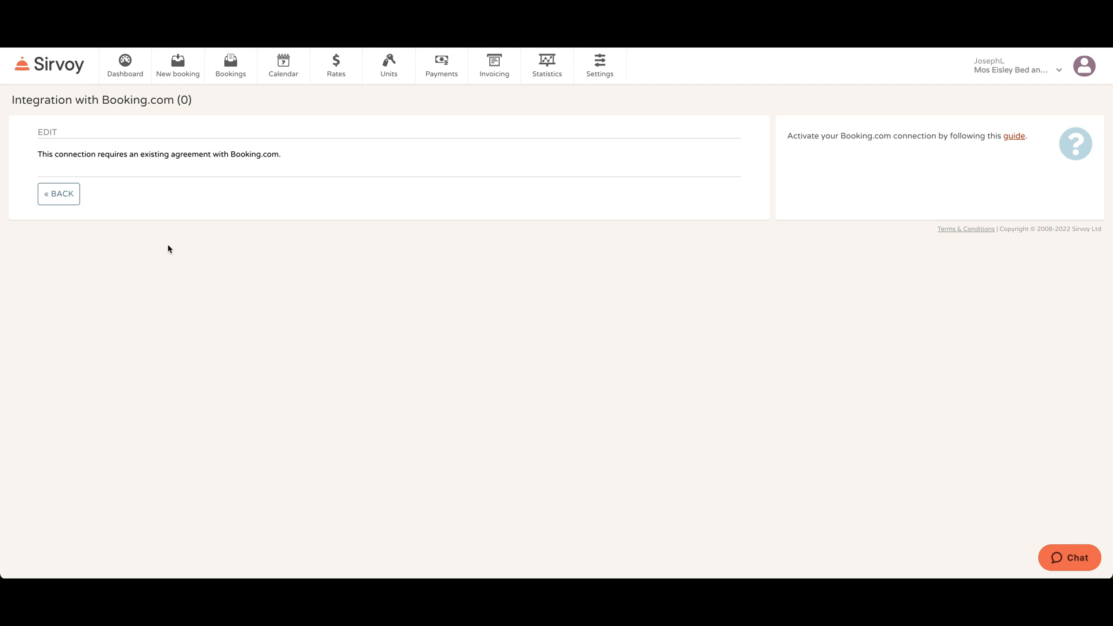
{"action": "mouse_move", "coordinate": [299, 225]}
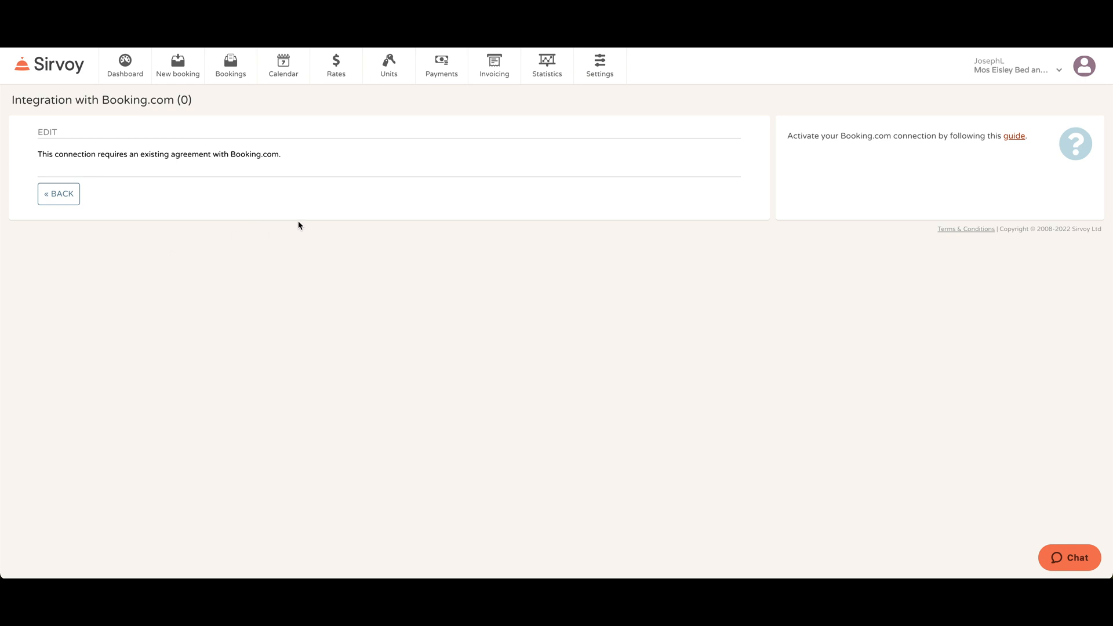
{"action": "mouse_move", "coordinate": [992, 172]}
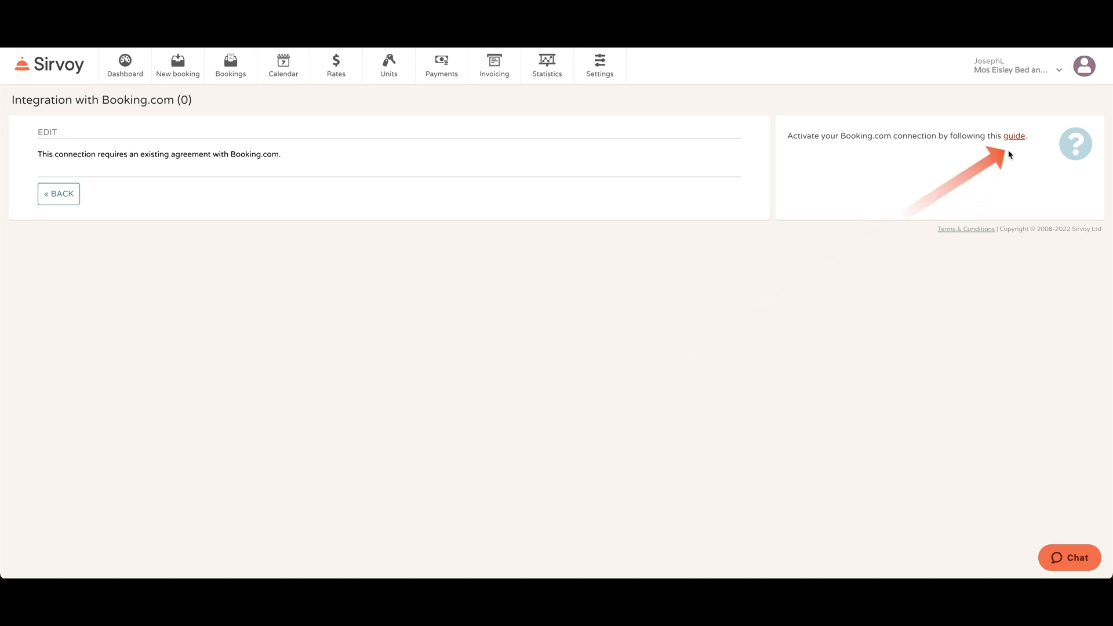
{"action": "mouse_move", "coordinate": [814, 347]}
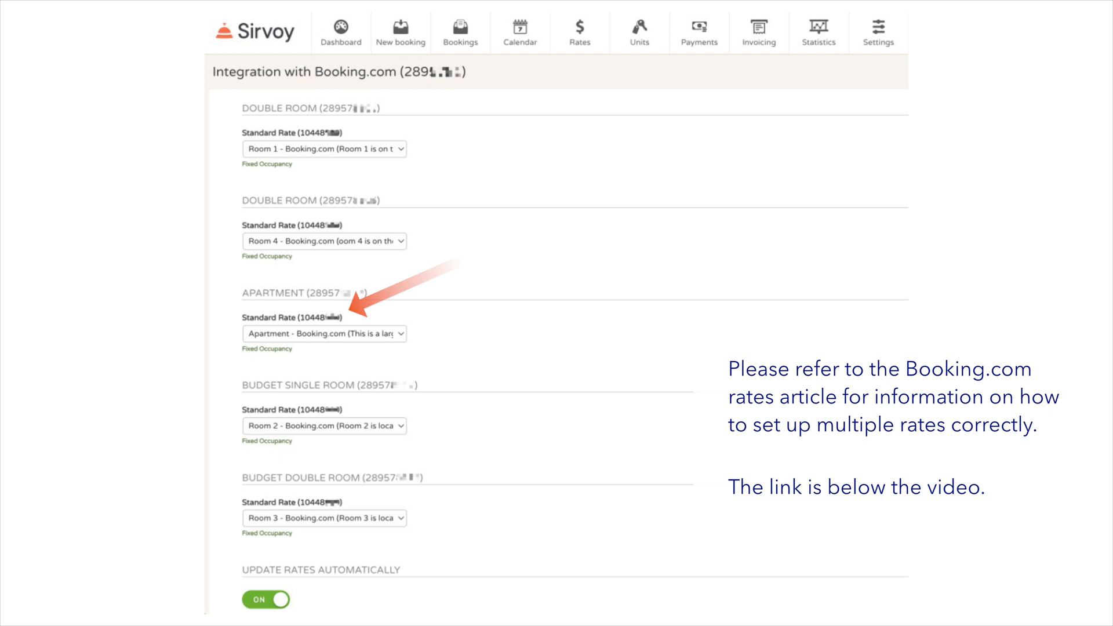
Step: Scroll down the Booking.com integration page to review room type rate mappings
{"action": "scroll", "scroll_direction": "down", "scroll_amount": 3}
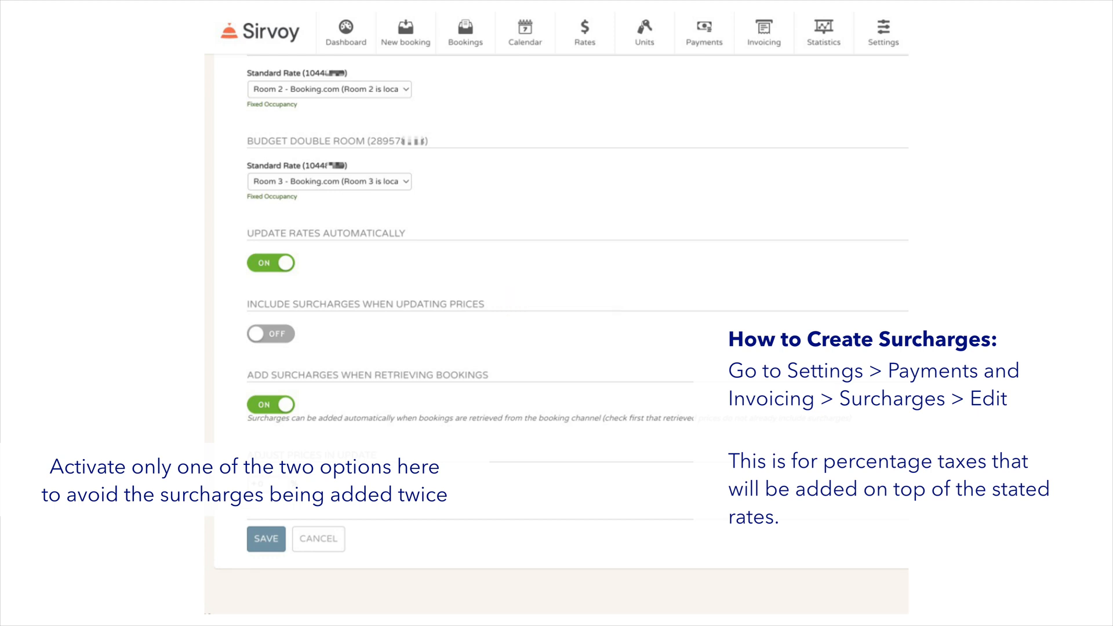
{"action": "mouse_move", "coordinate": [503, 375]}
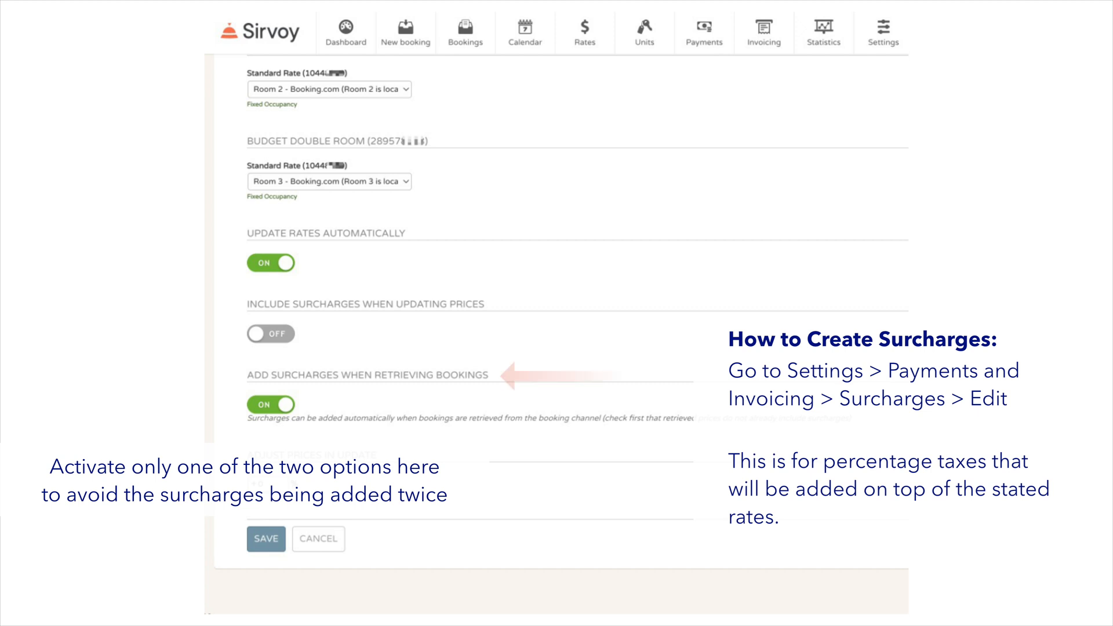